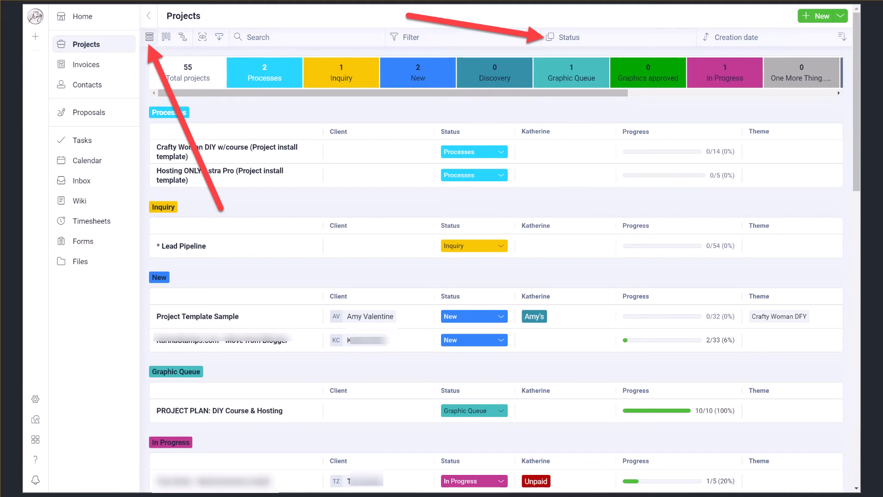
# Step: Open the Tasks board of Project Template Sample, showing Onboarding, In Process and Offboarding groups
pyautogui.click(197, 317)
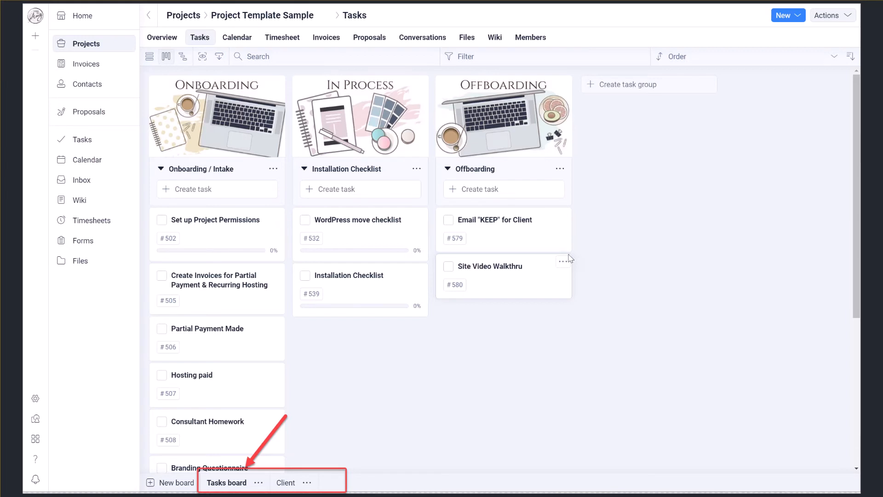
pyautogui.click(285, 483)
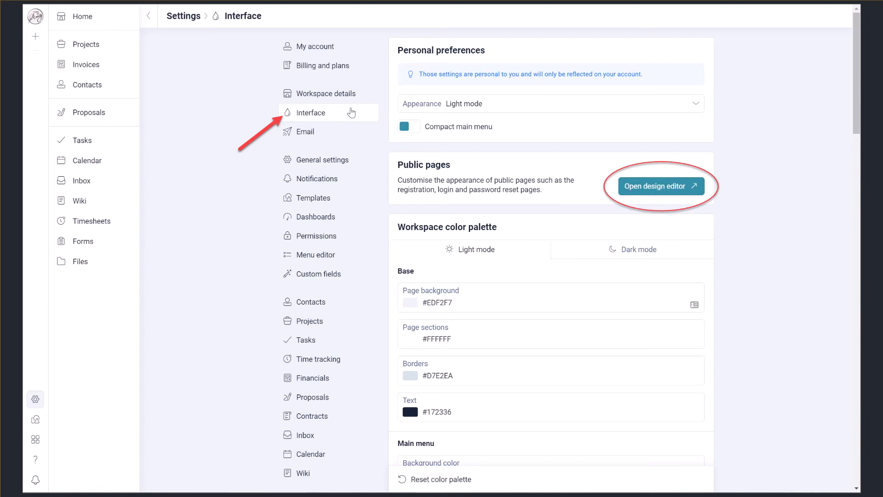
# Step: Log in to the portal as the client and land on the Home welcome page
pyautogui.click(661, 185)
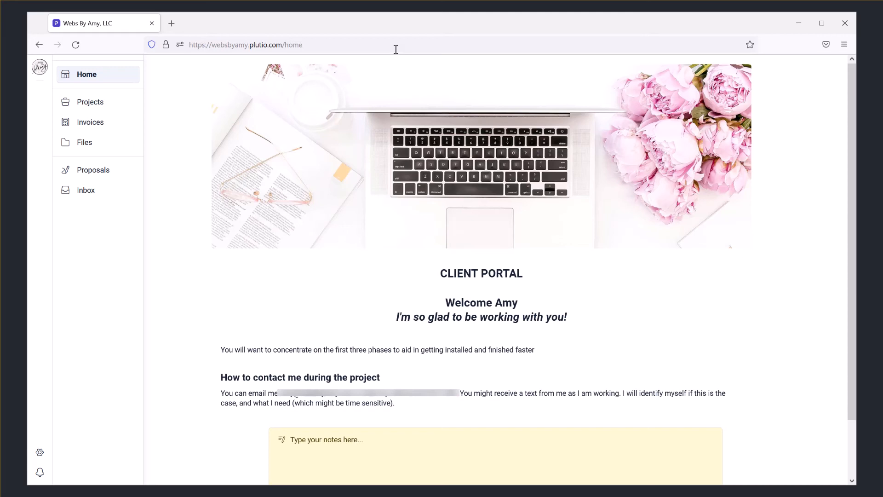
# Step: Open Projects in the client menu to list Project Template Sample and StampTill4am.com
pyautogui.click(90, 102)
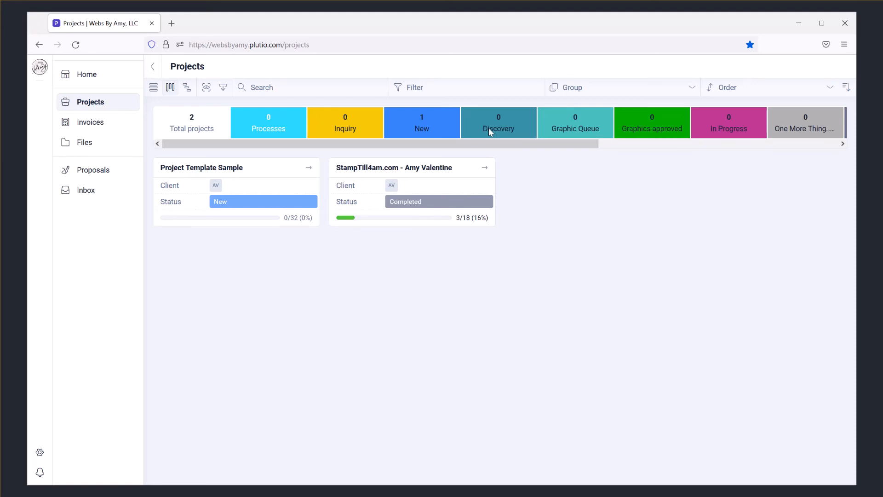
pyautogui.click(201, 168)
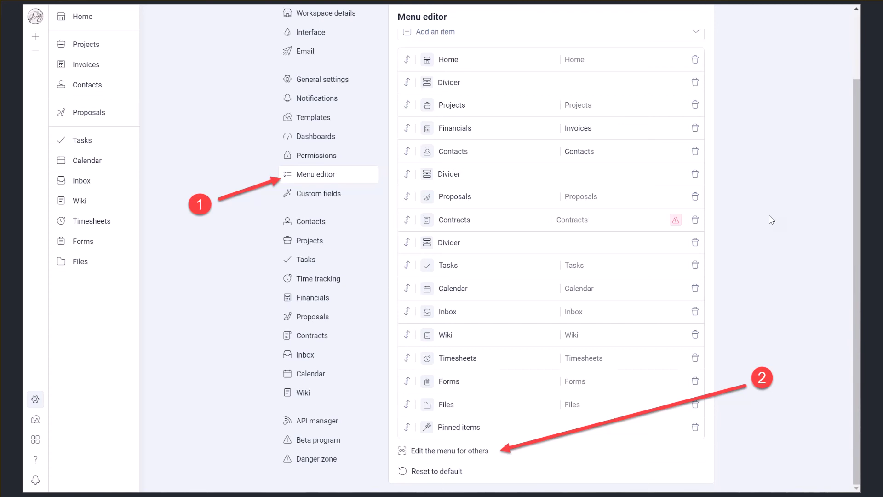
# Step: Open the draft proposal for Amy Valentine with the Webs By Amy header
pyautogui.click(450, 451)
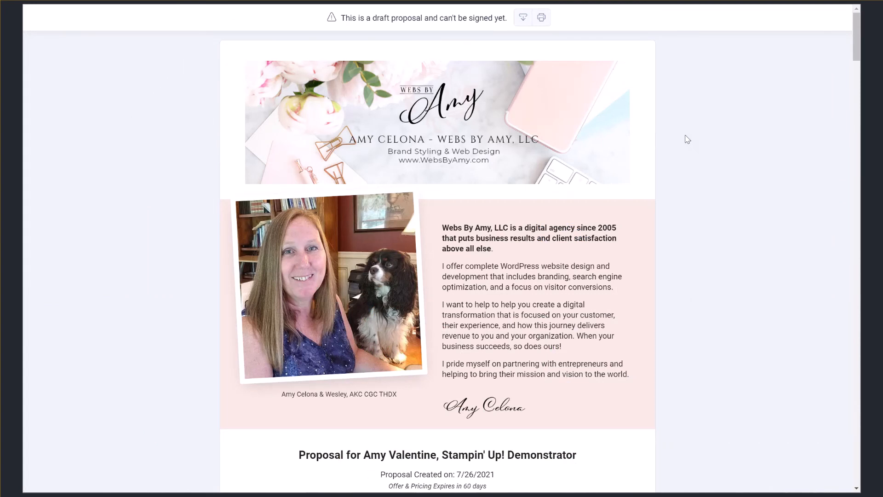
# Step: Scroll past Overview and Project Needs to the Investment section's website options
pyautogui.scroll(-3)
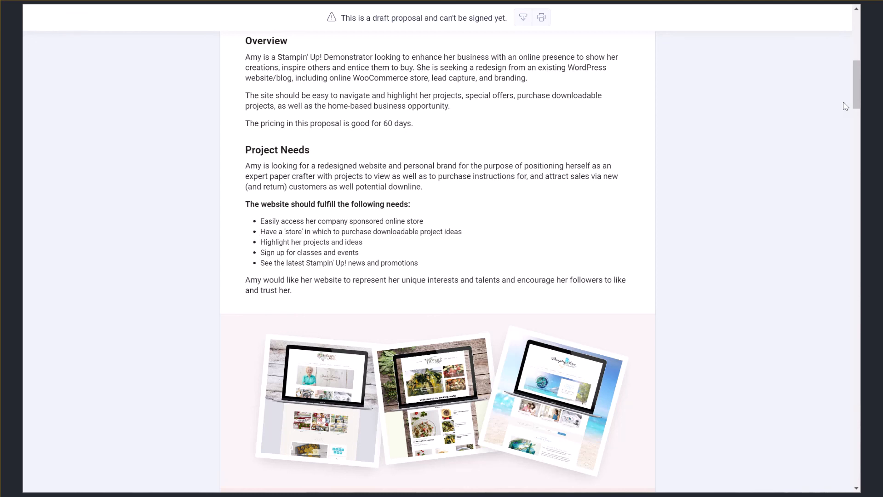
pyautogui.scroll(-3)
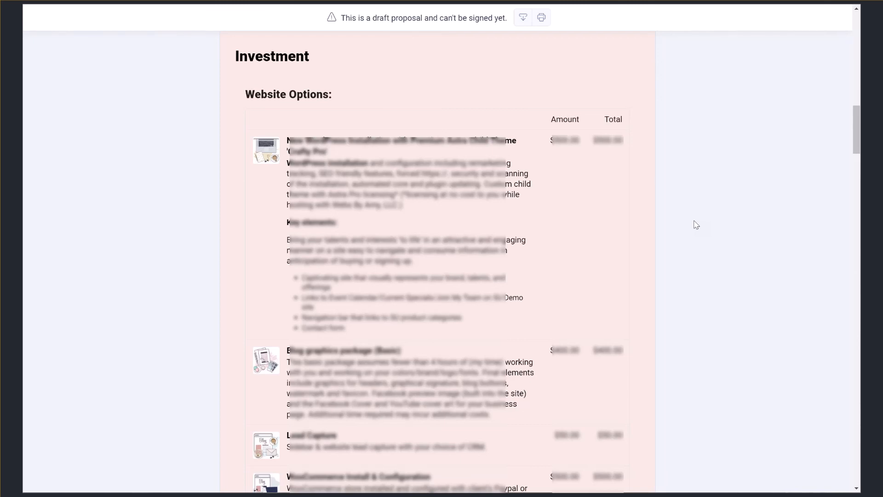
# Step: Scroll to the Hosting section's two options and the Total Investment summary
pyautogui.scroll(-3)
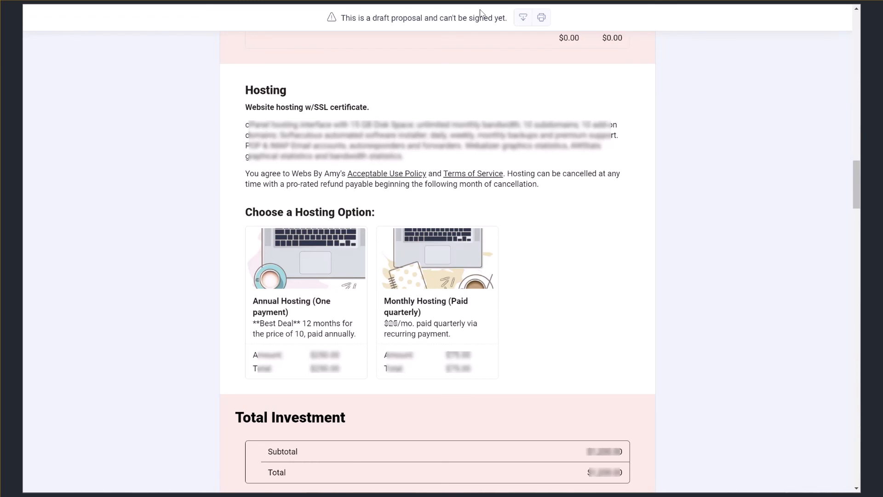
pyautogui.scroll(3)
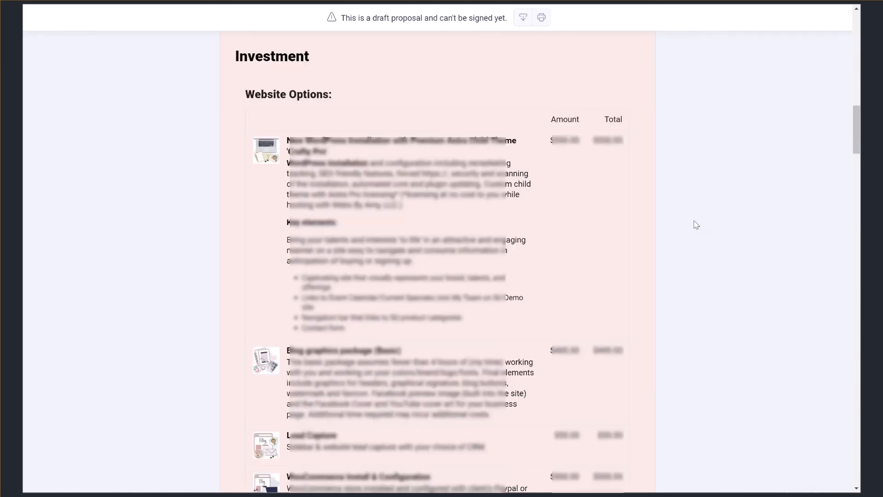
pyautogui.scroll(-3)
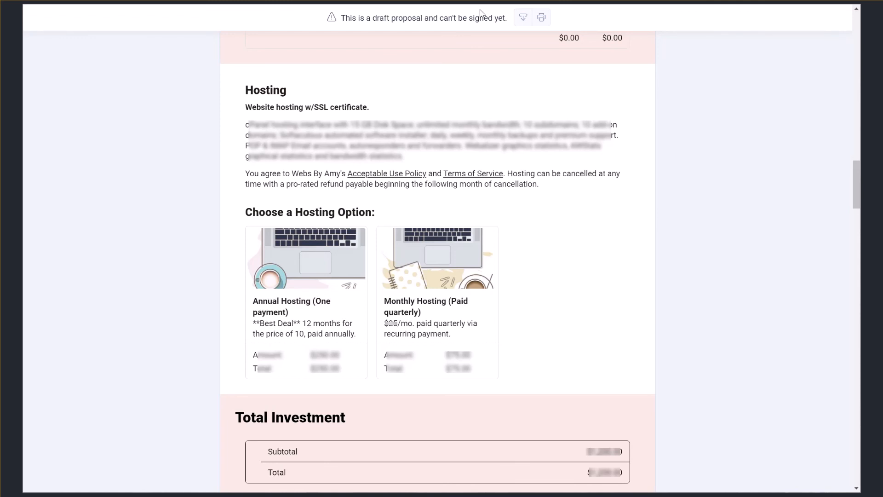
# Step: Scroll through the FAQ's section to the Mutual Agreement summary and terms
pyautogui.scroll(-3)
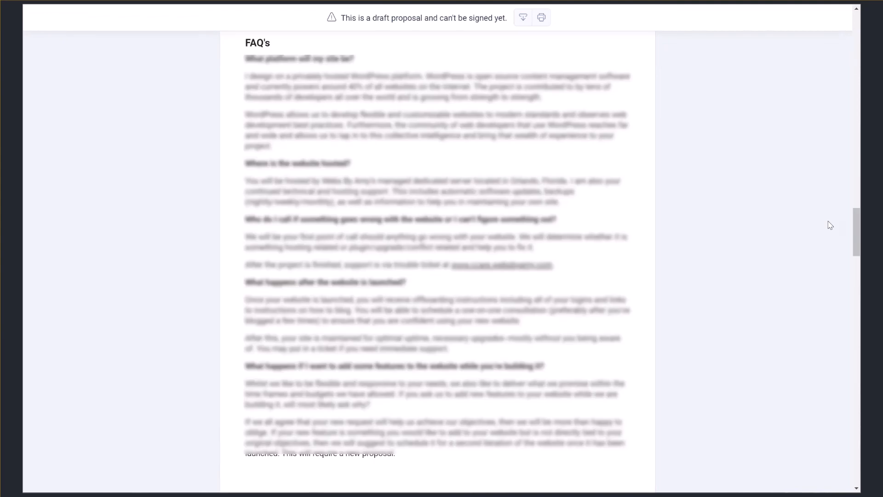
pyautogui.scroll(3)
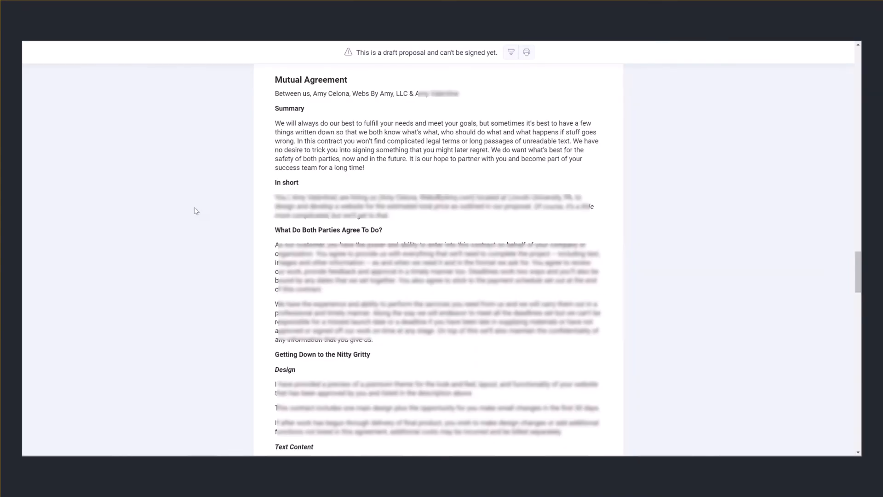